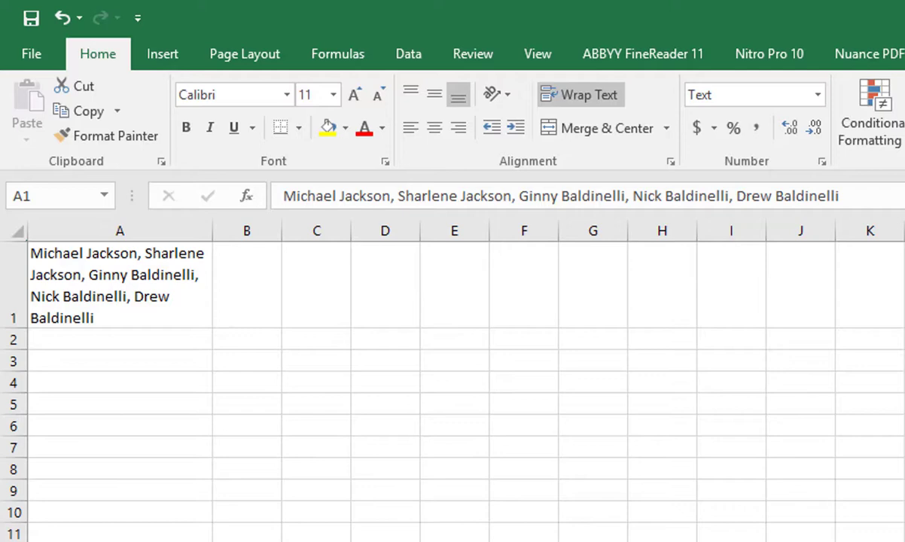
pyautogui.moveTo(241, 441)
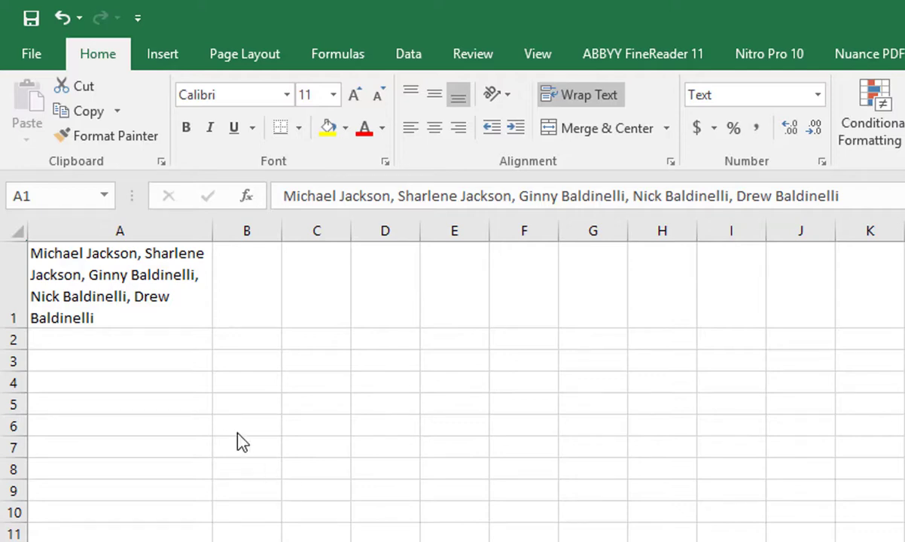
# Step: Split A1's names at commas across row 1 using Delimited, Comma, and Text column format
pyautogui.click(120, 285)
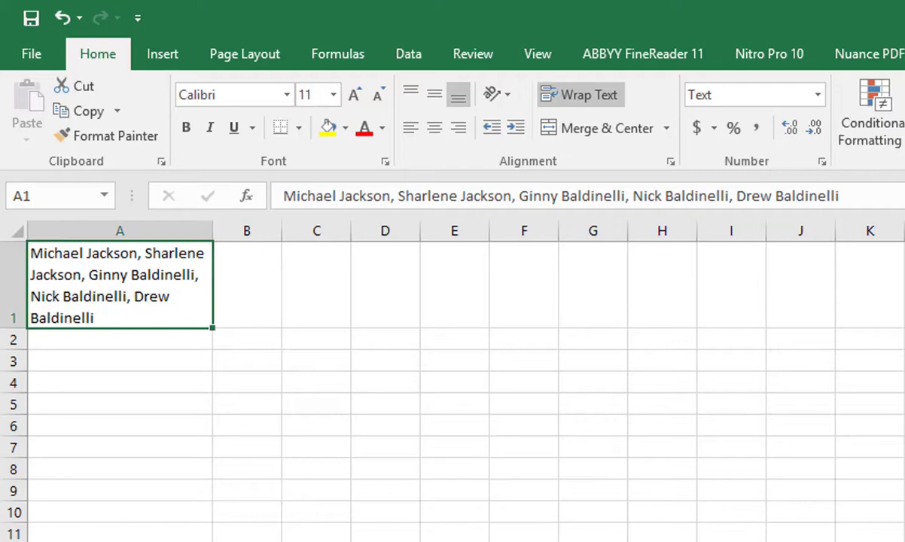
pyautogui.moveTo(330, 525)
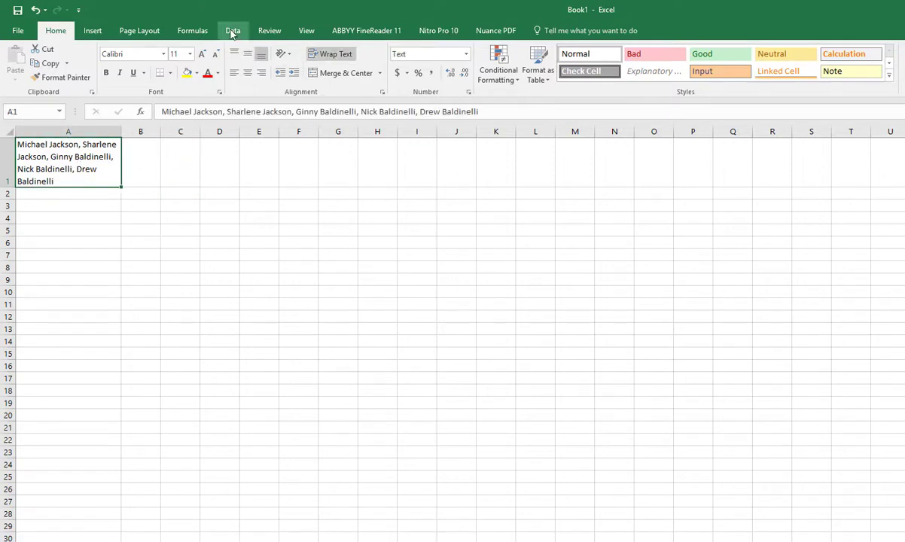
pyautogui.click(232, 30)
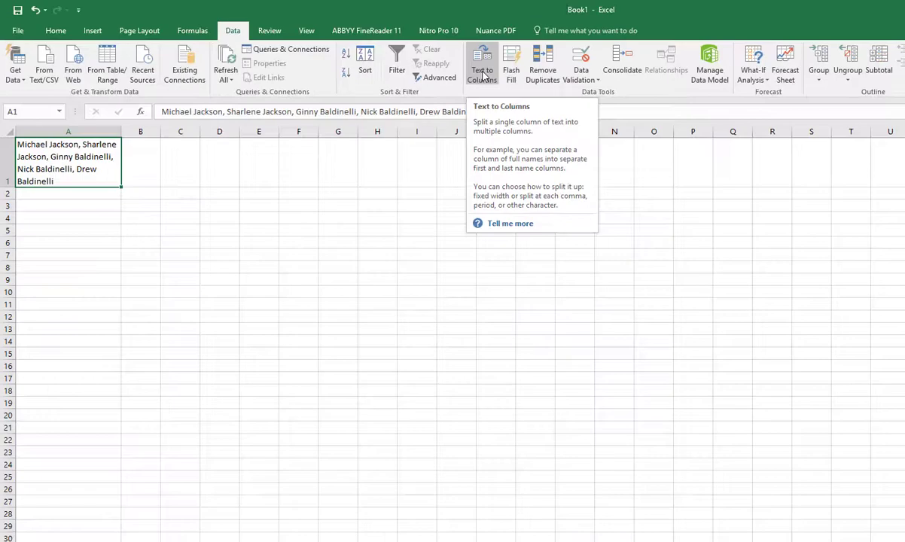
pyautogui.click(481, 64)
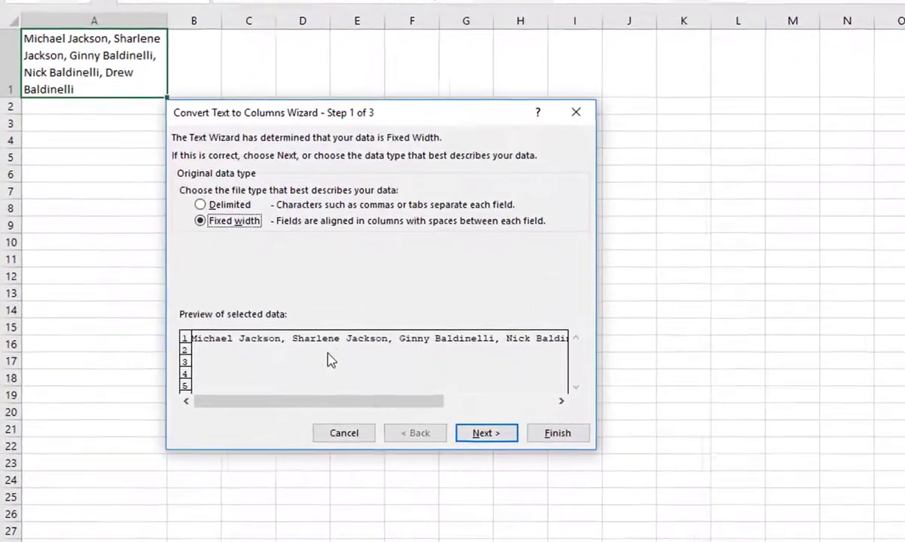
pyautogui.click(200, 205)
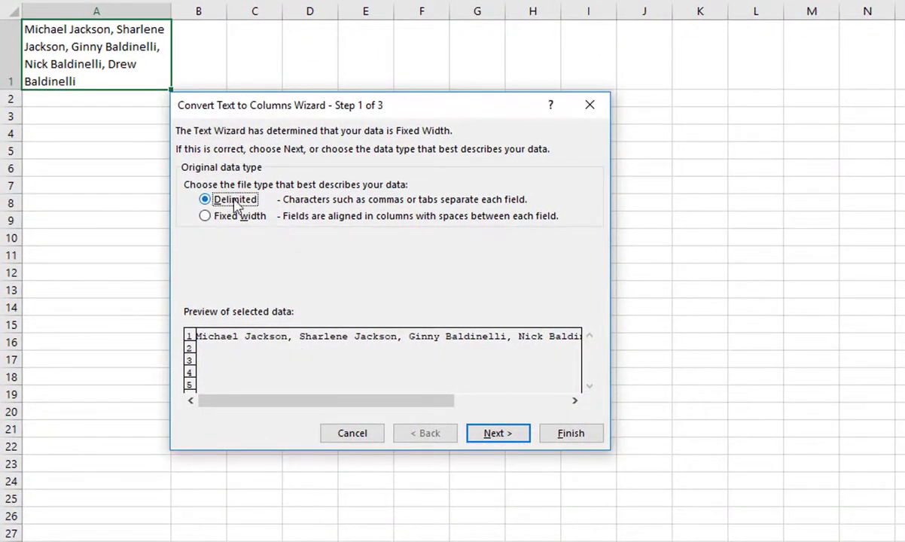
pyautogui.moveTo(89, 94)
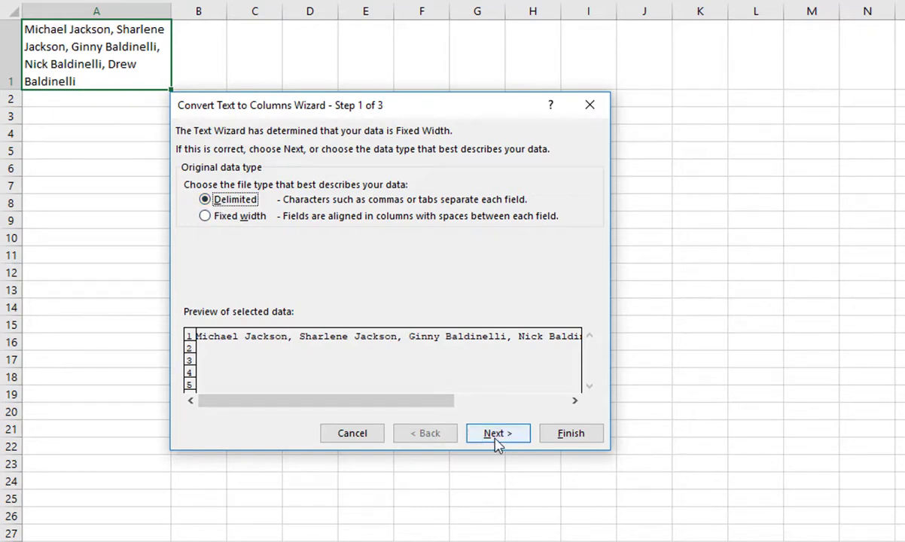
pyautogui.click(497, 434)
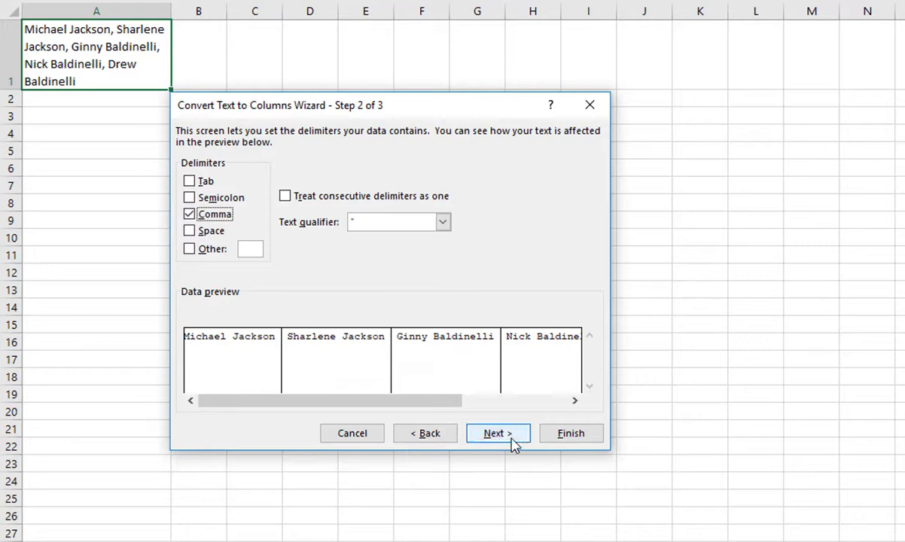
pyautogui.click(497, 433)
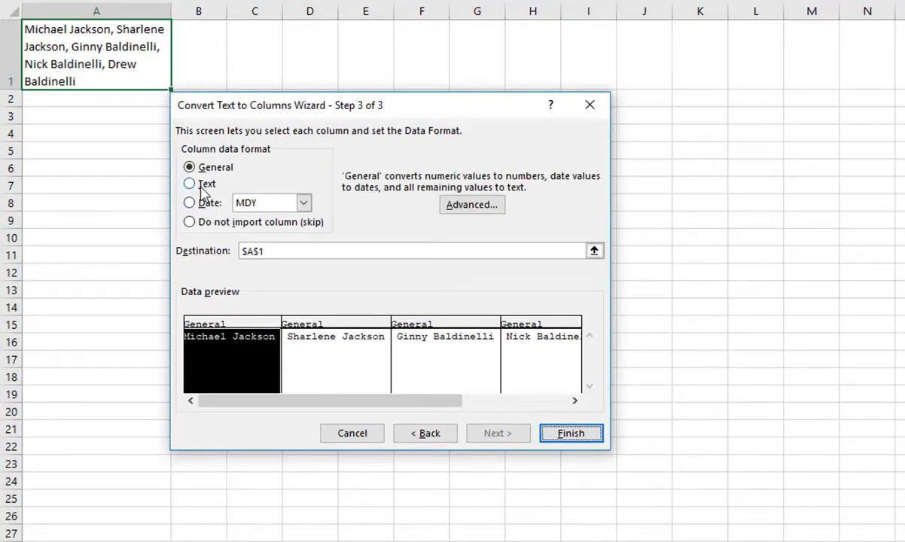
pyautogui.click(190, 184)
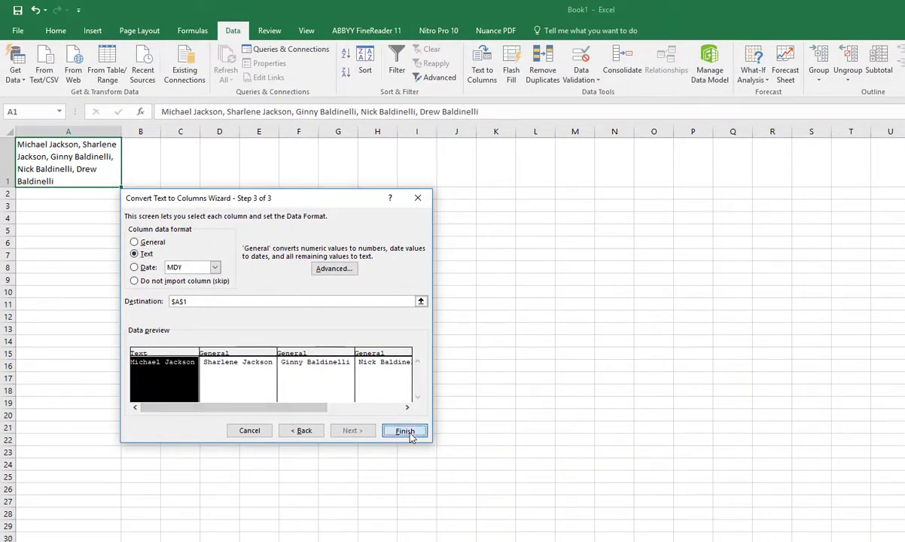
pyautogui.click(404, 430)
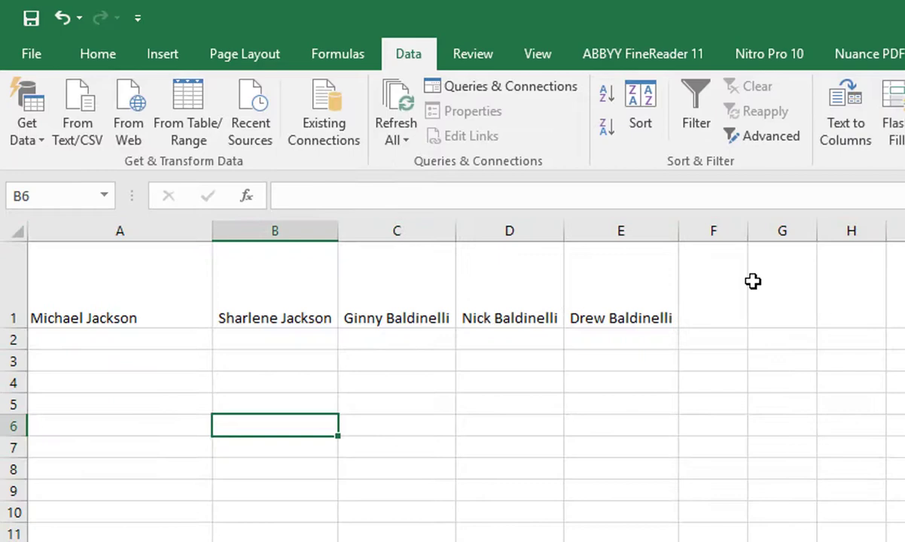
pyautogui.moveTo(65, 284)
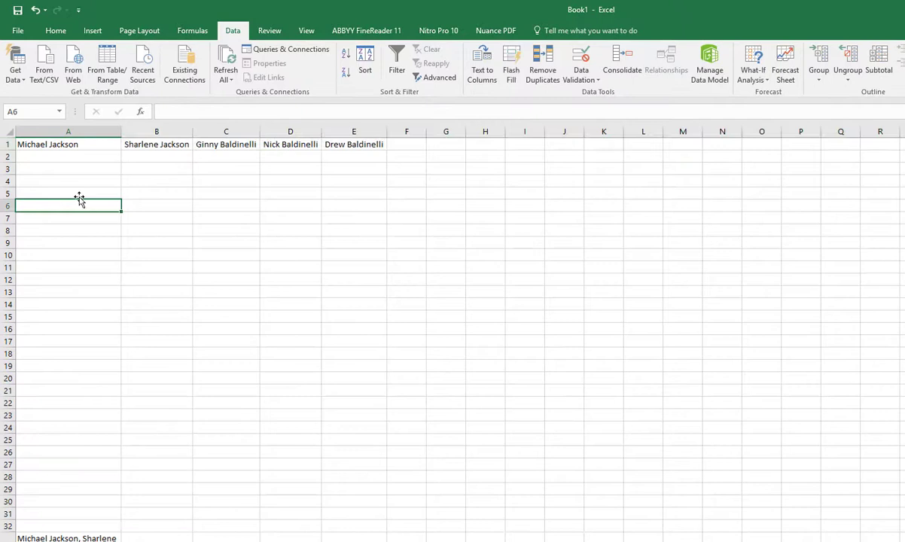
# Step: Select and copy row 1's five split names, then choose A5 as the destination
pyautogui.click(68, 143)
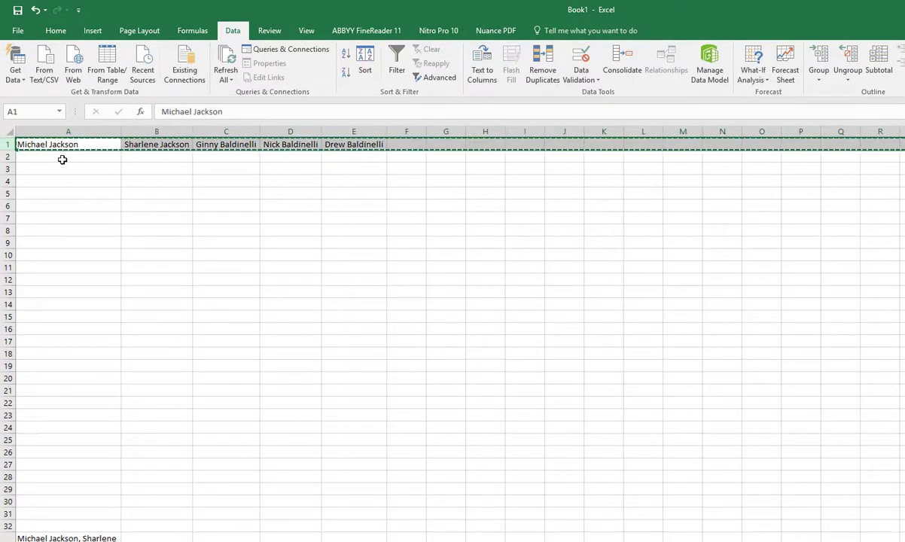
pyautogui.click(68, 193)
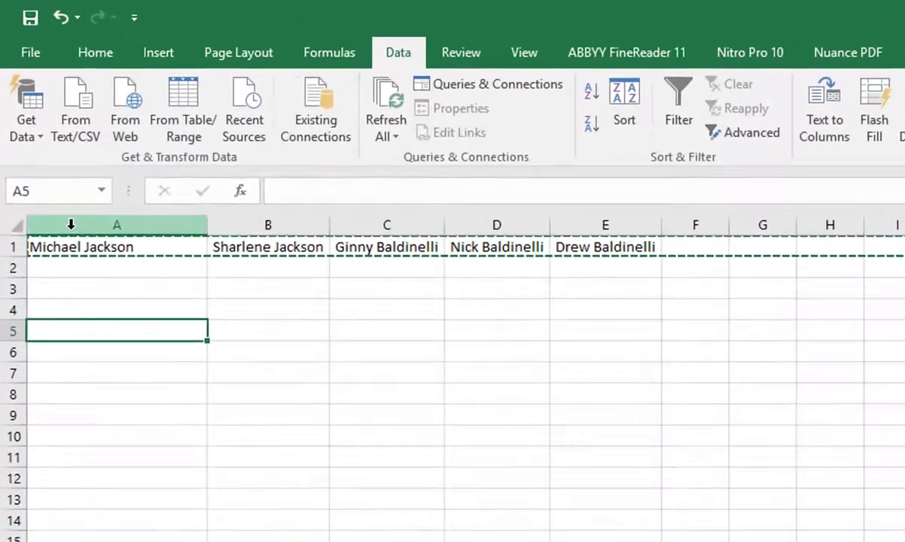
# Step: Paste Special the copied row with Transpose so the names stack down A5:A9
pyautogui.click(94, 52)
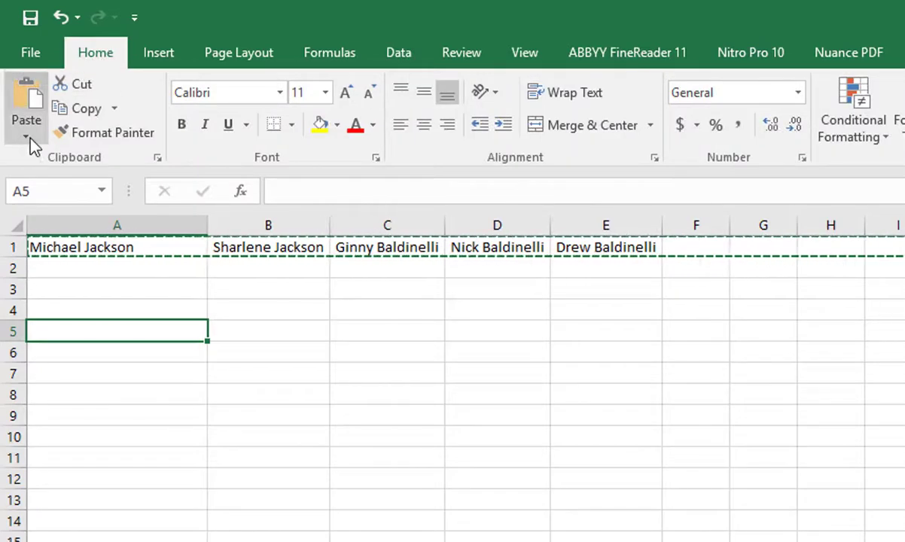
pyautogui.click(26, 136)
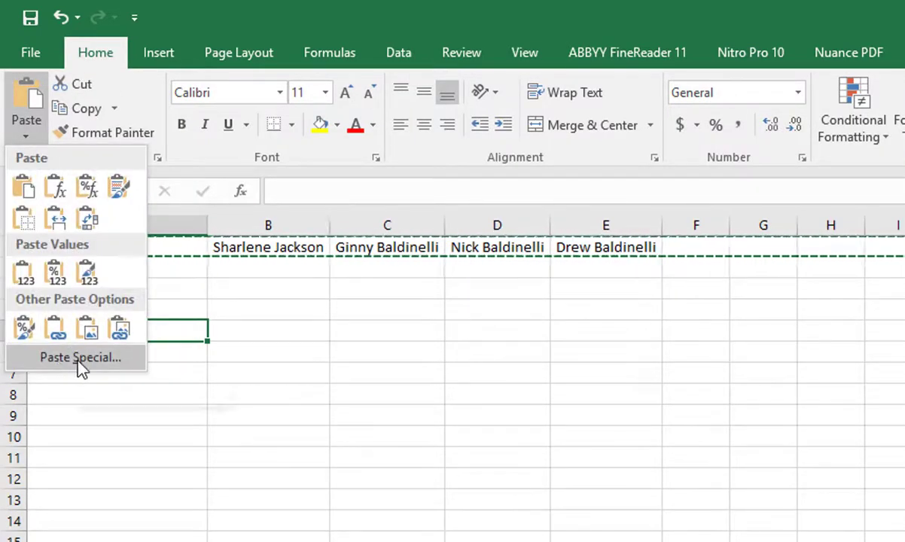
pyautogui.click(79, 357)
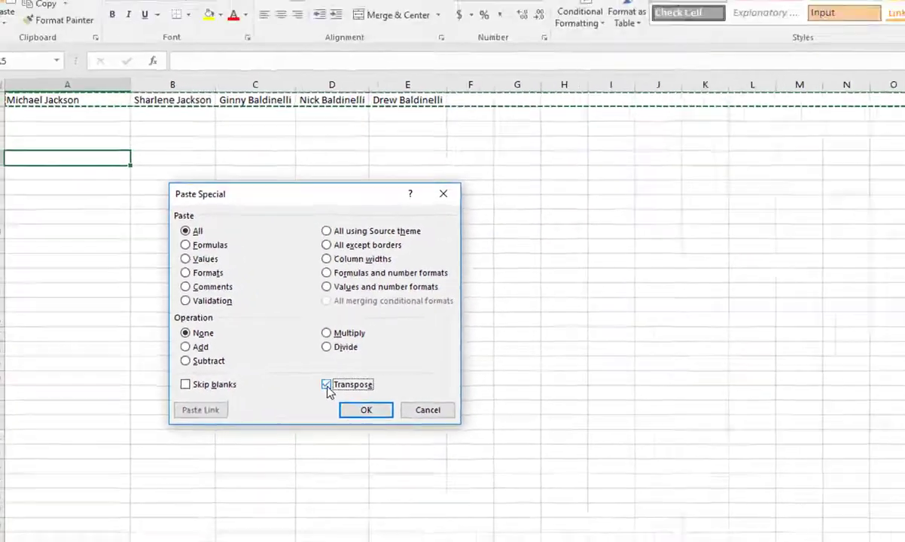
pyautogui.click(366, 409)
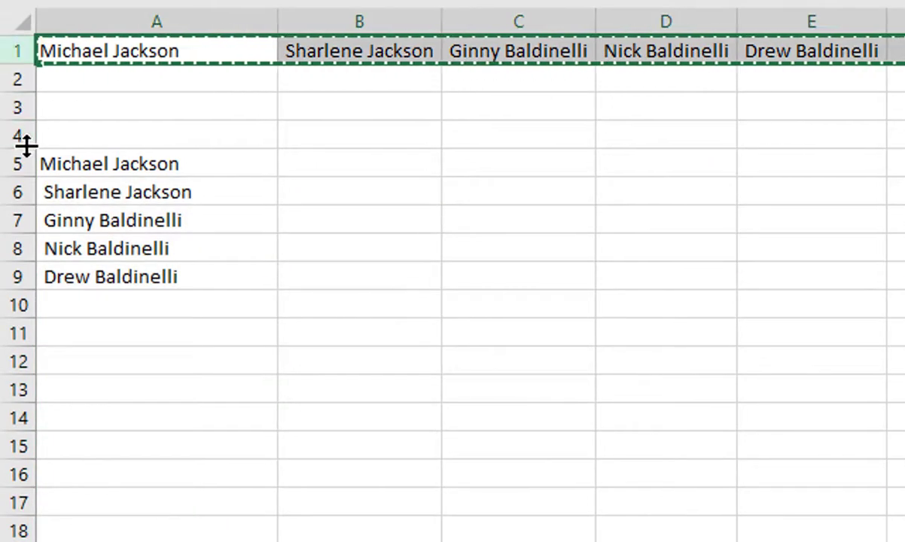
pyautogui.rightClick(30, 150)
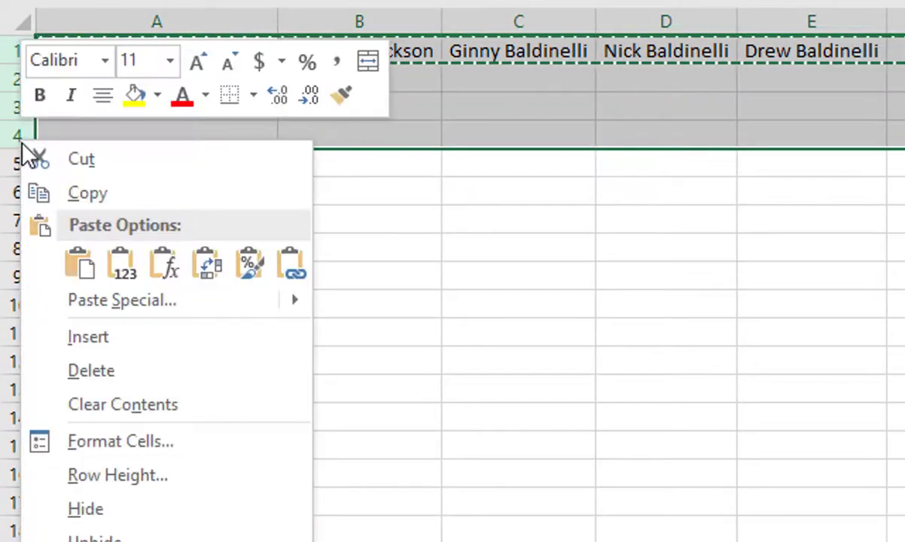
pyautogui.click(359, 360)
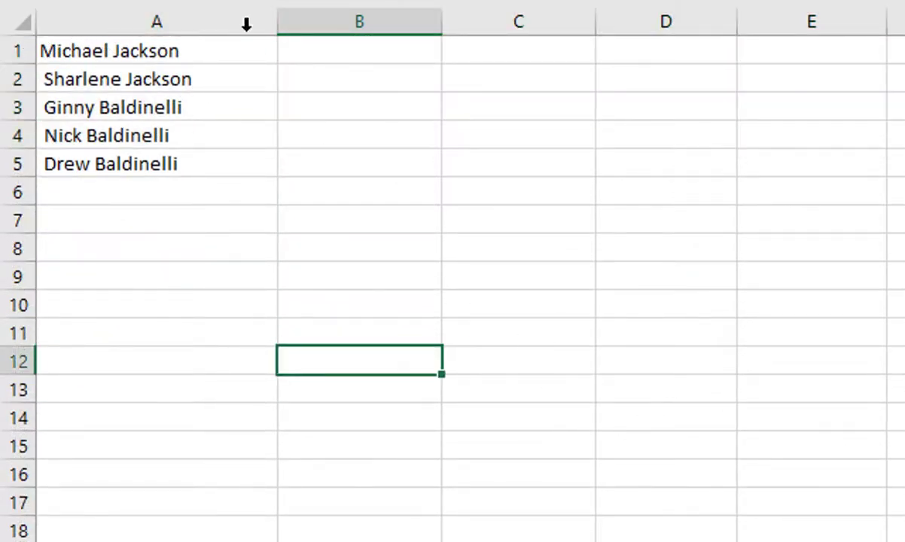
pyautogui.moveTo(260, 76)
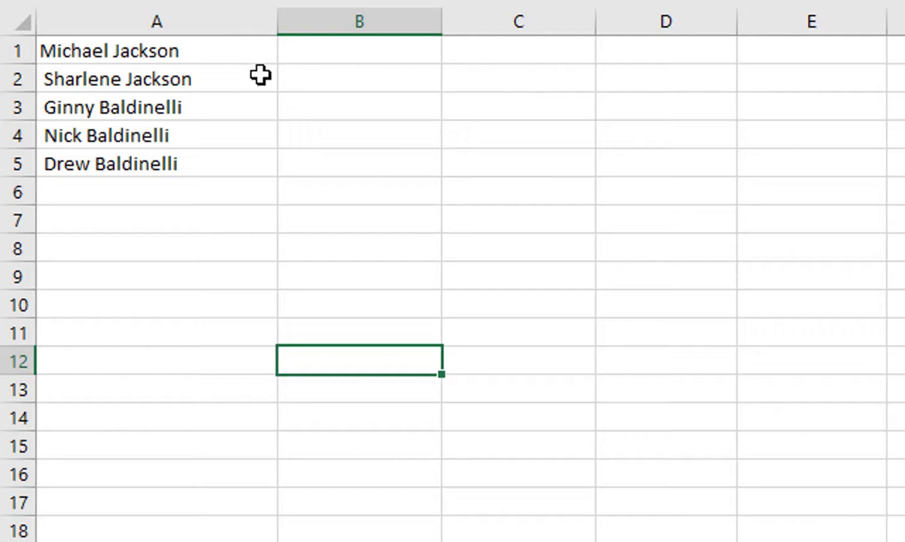
pyautogui.moveTo(109, 98)
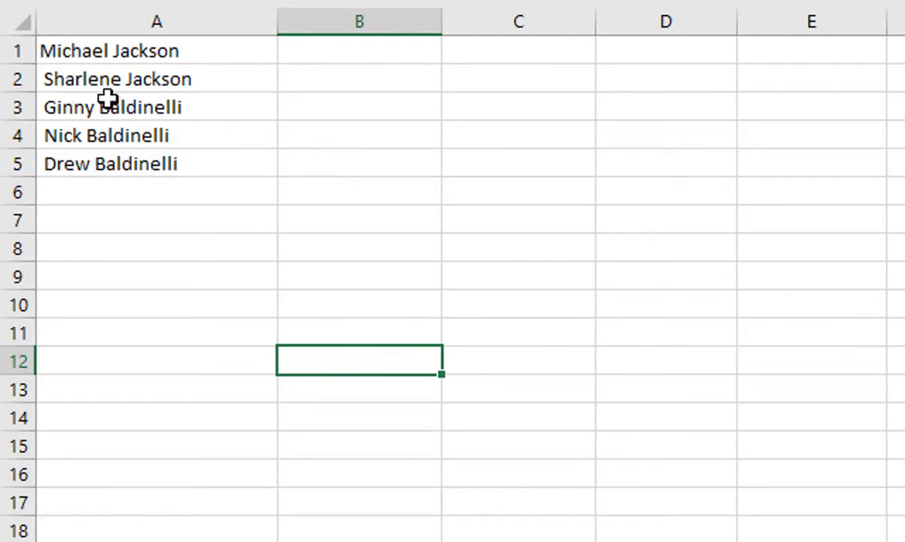
pyautogui.moveTo(146, 53)
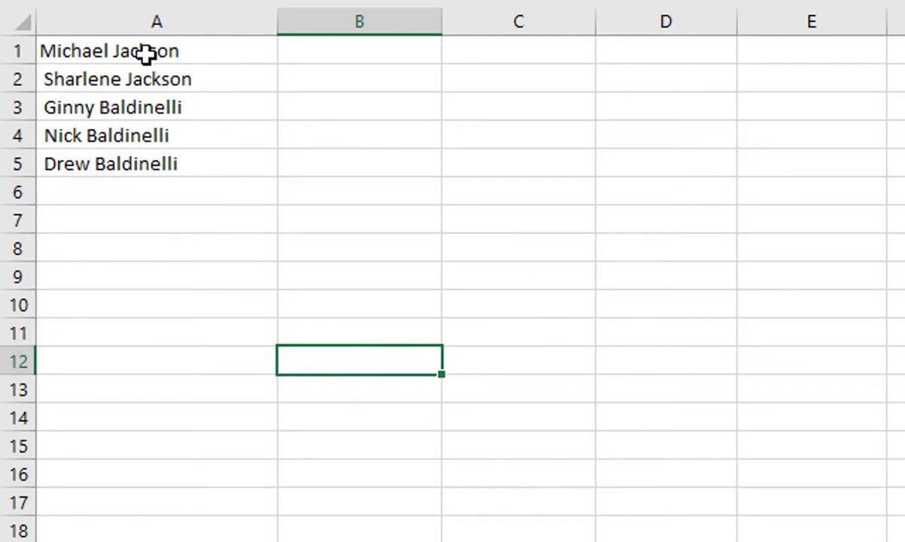
pyautogui.moveTo(124, 59)
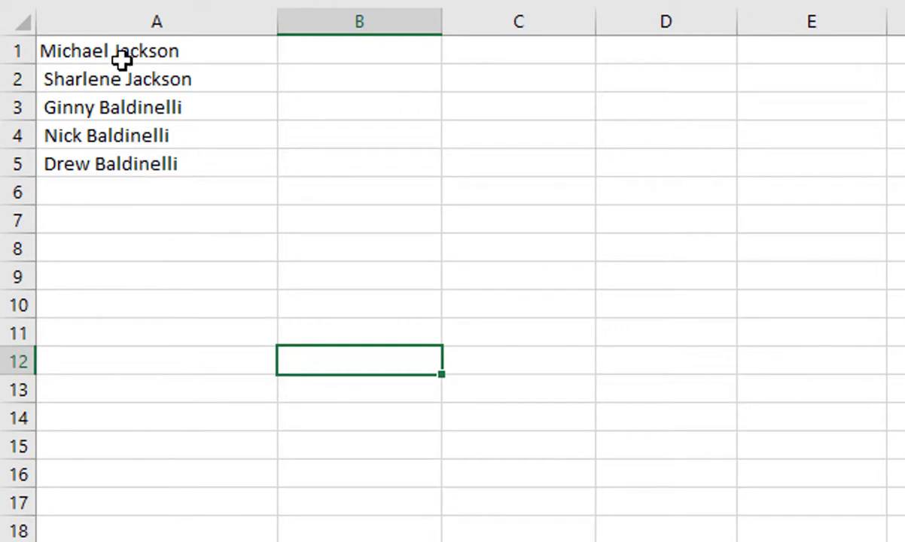
pyautogui.moveTo(90, 78)
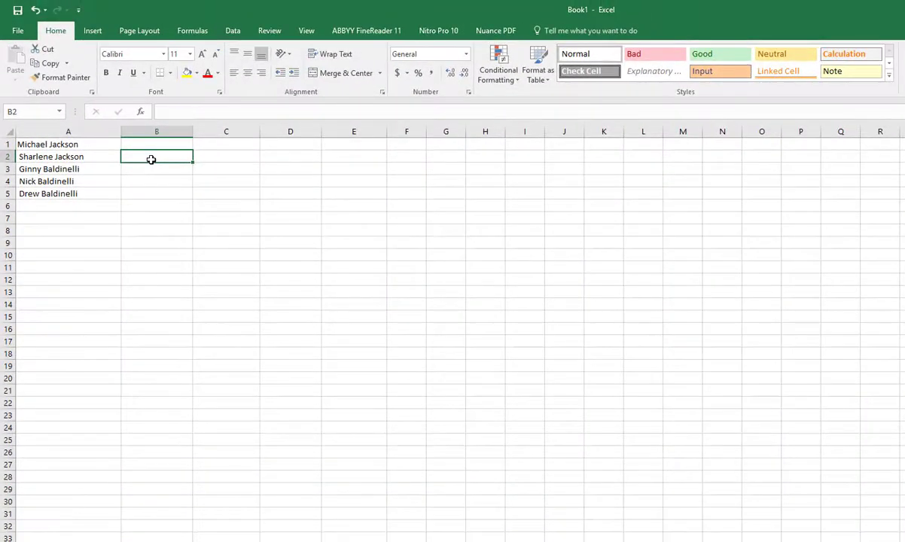
pyautogui.moveTo(201, 43)
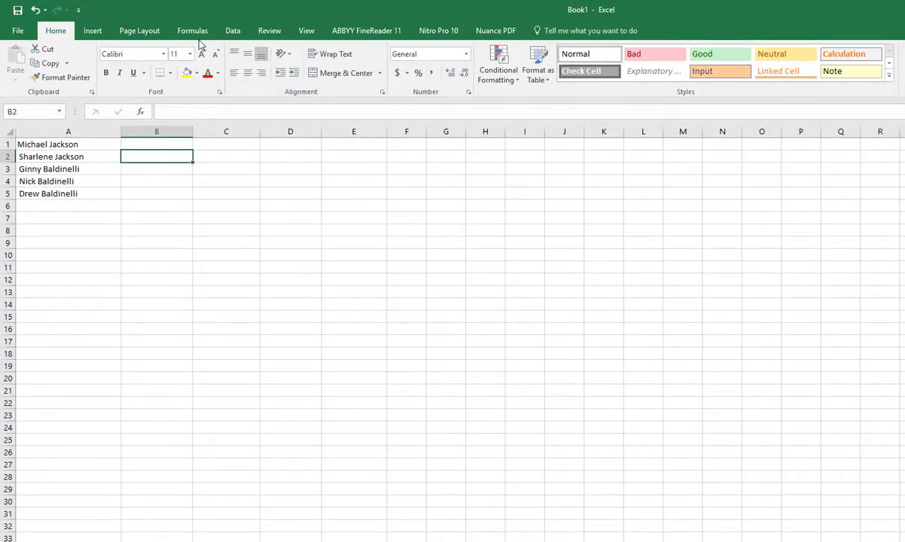
pyautogui.click(192, 30)
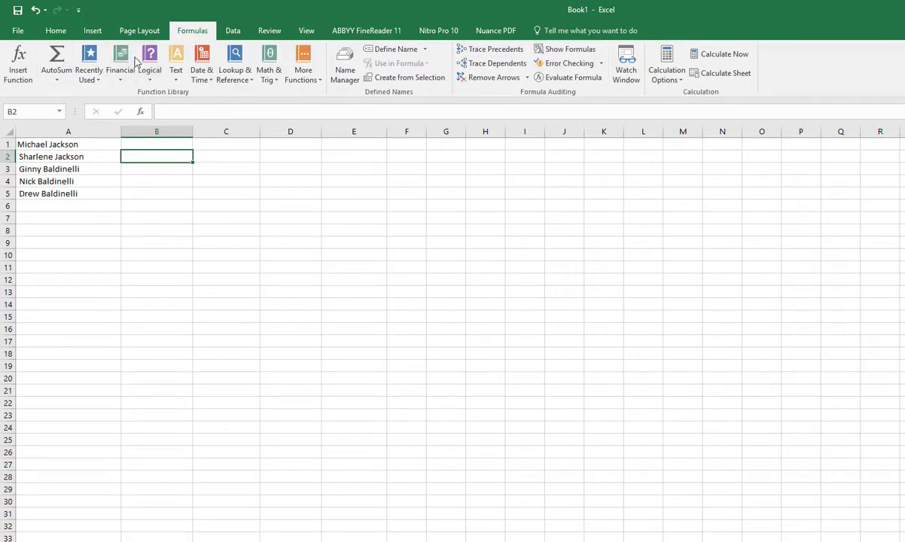
pyautogui.click(177, 63)
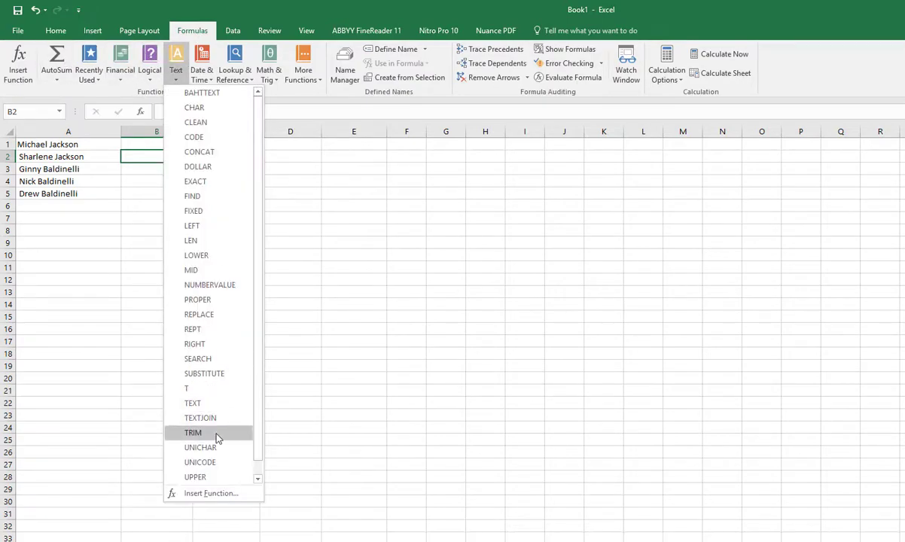
pyautogui.click(192, 432)
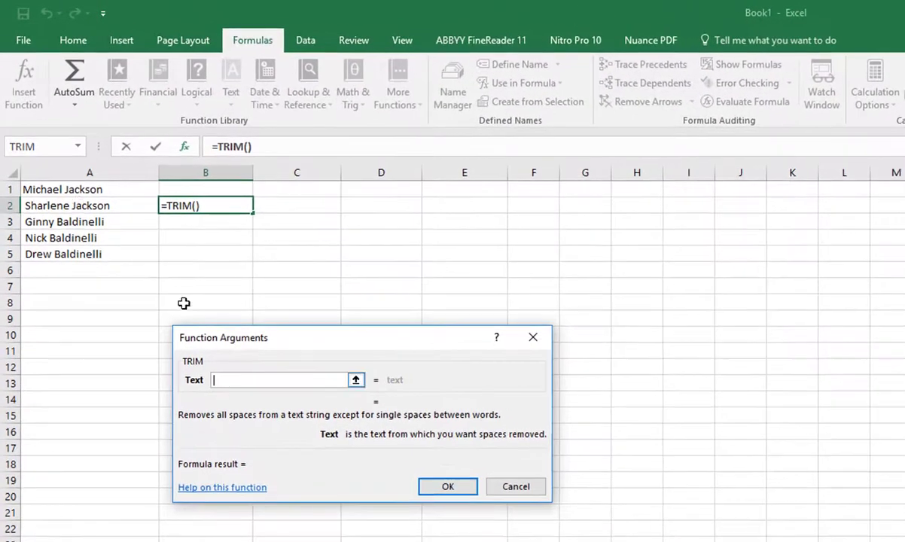
pyautogui.click(68, 205)
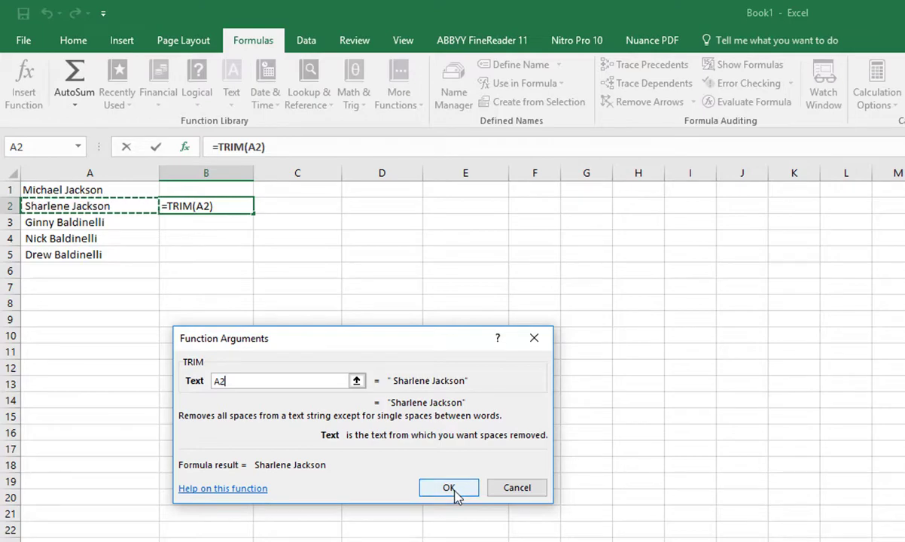
pyautogui.click(449, 488)
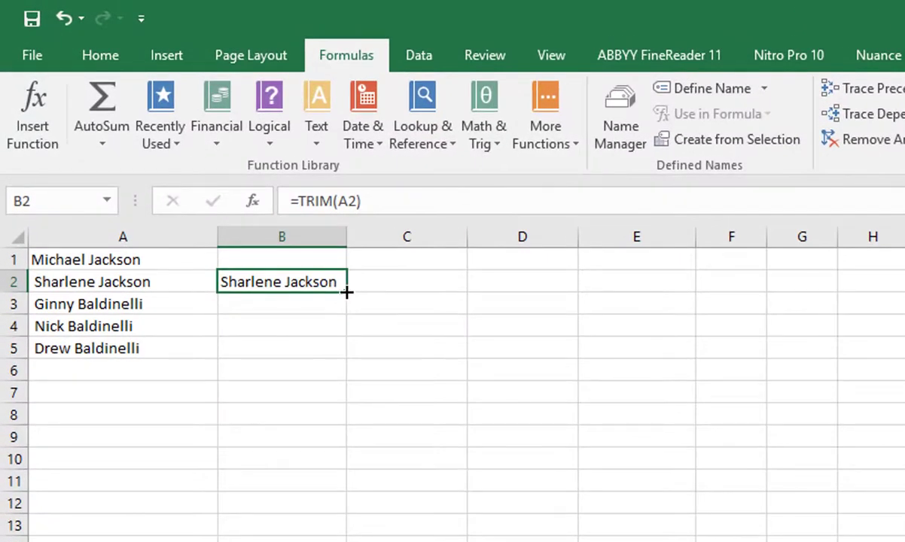
# Step: Fill the TRIM formula down to B5 and copy the four trimmed names in B2:B5
pyautogui.moveTo(346, 290); pyautogui.dragTo(347, 335)
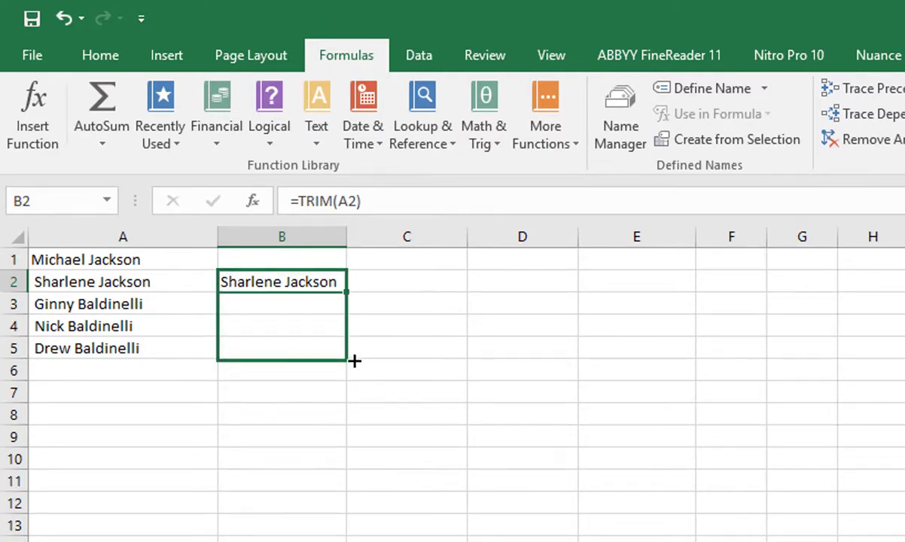
pyautogui.moveTo(347, 292); pyautogui.dragTo(347, 359)
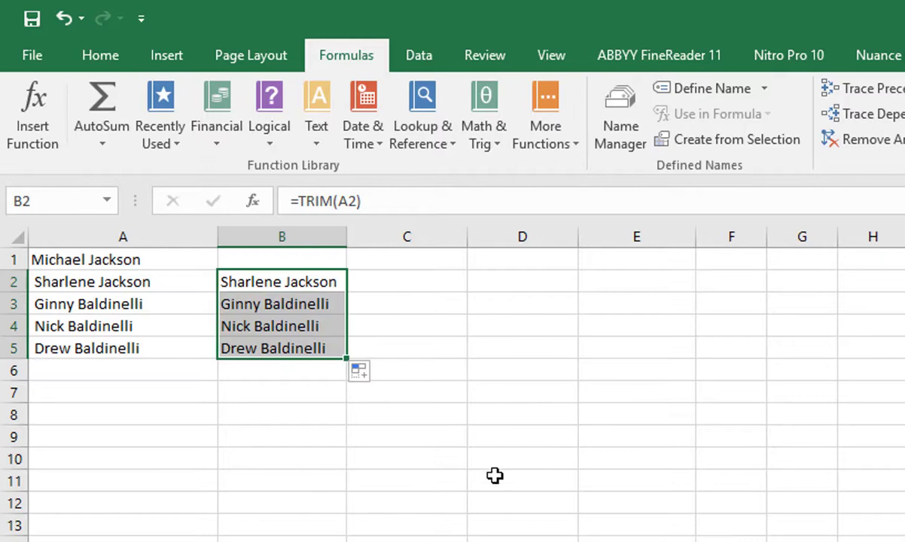
pyautogui.moveTo(486, 475)
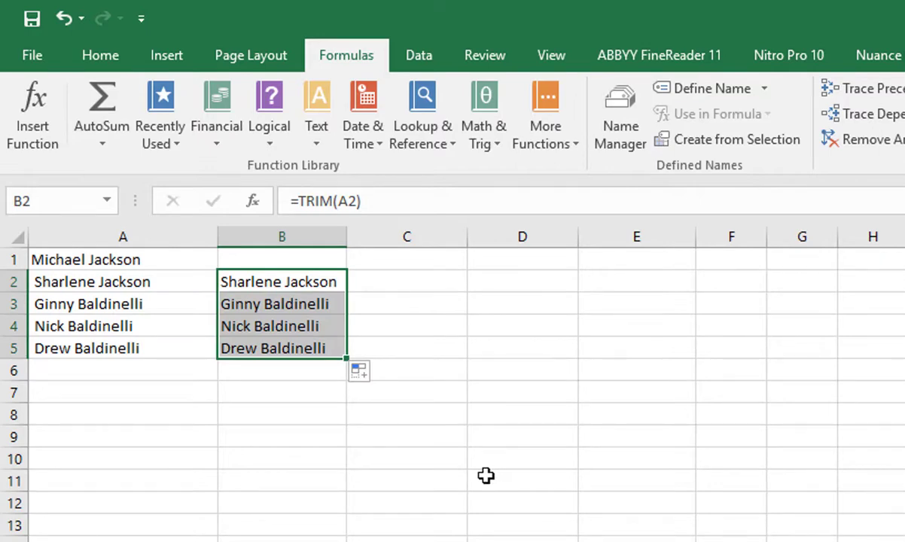
pyautogui.click(523, 480)
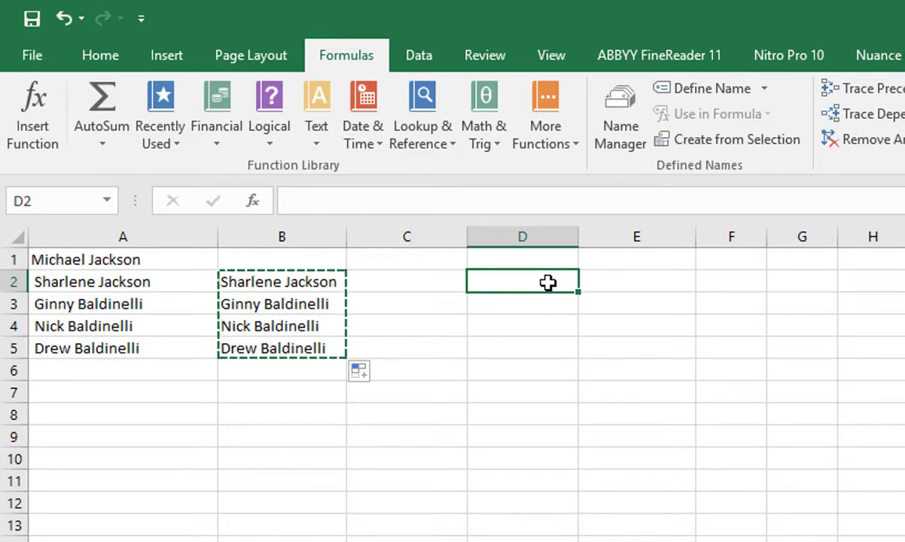
# Step: Paste the four trimmed names into D2:D5 as plain values
pyautogui.rightClick(522, 282)
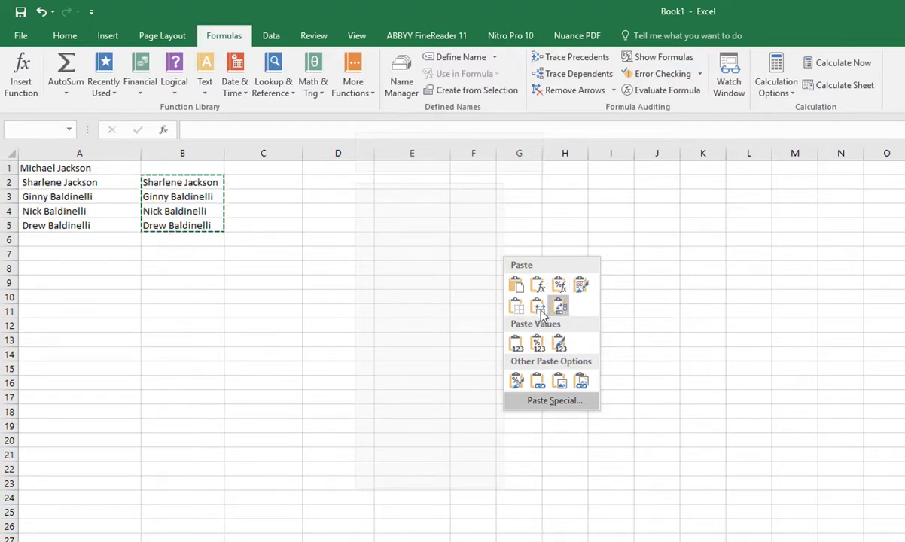
pyautogui.click(516, 343)
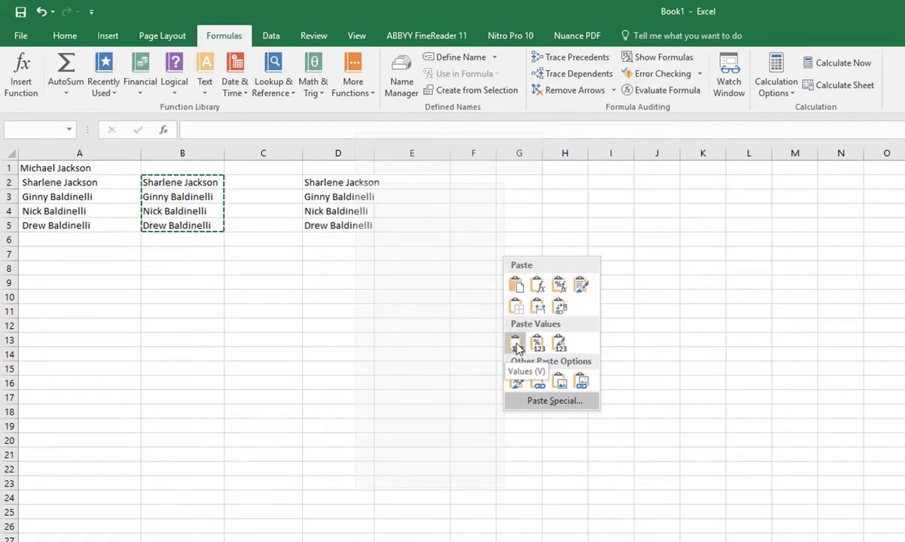
pyautogui.click(516, 343)
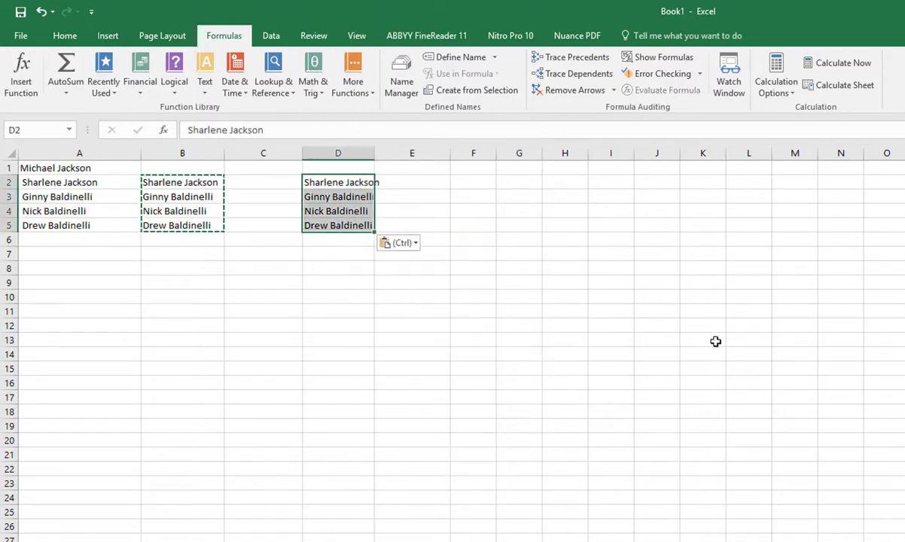
# Step: Compare D2's plain value with B2's TRIM formula and A2's original untrimmed name
pyautogui.click(338, 183)
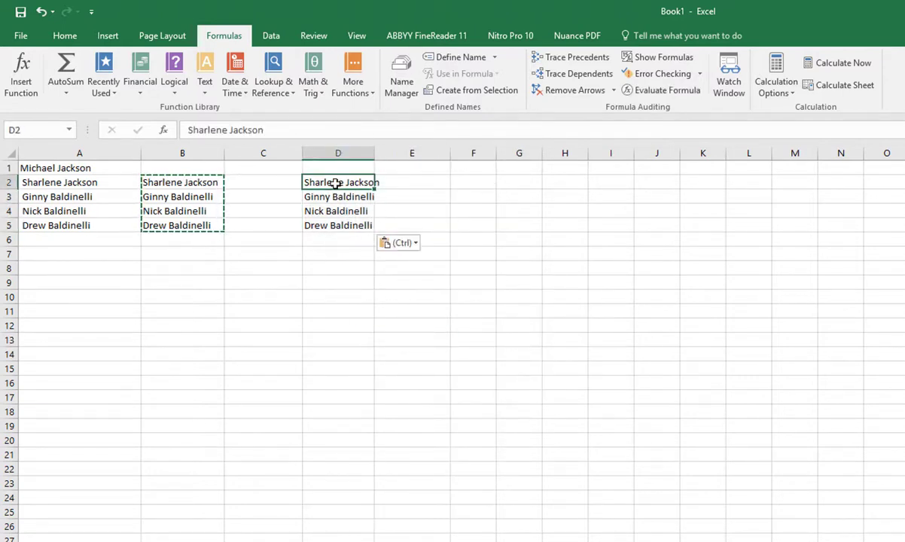
pyautogui.click(182, 182)
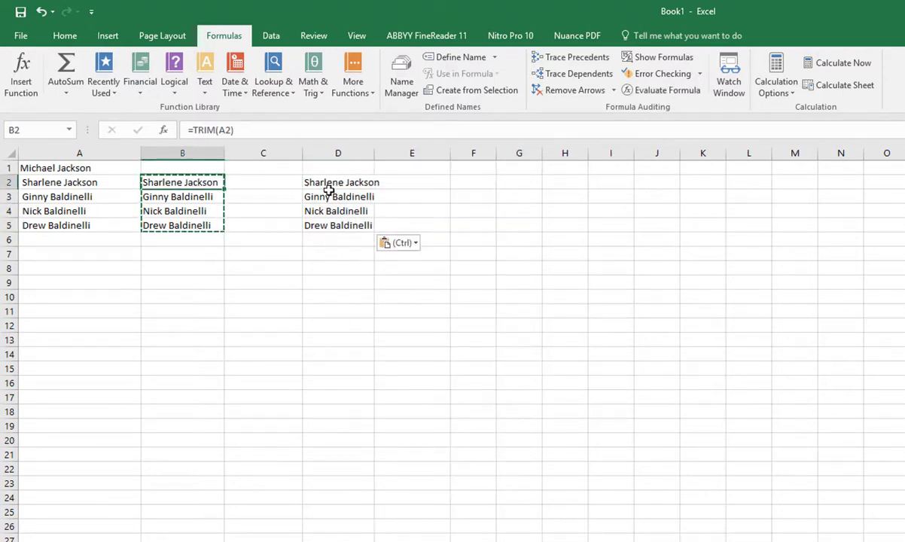
pyautogui.click(79, 182)
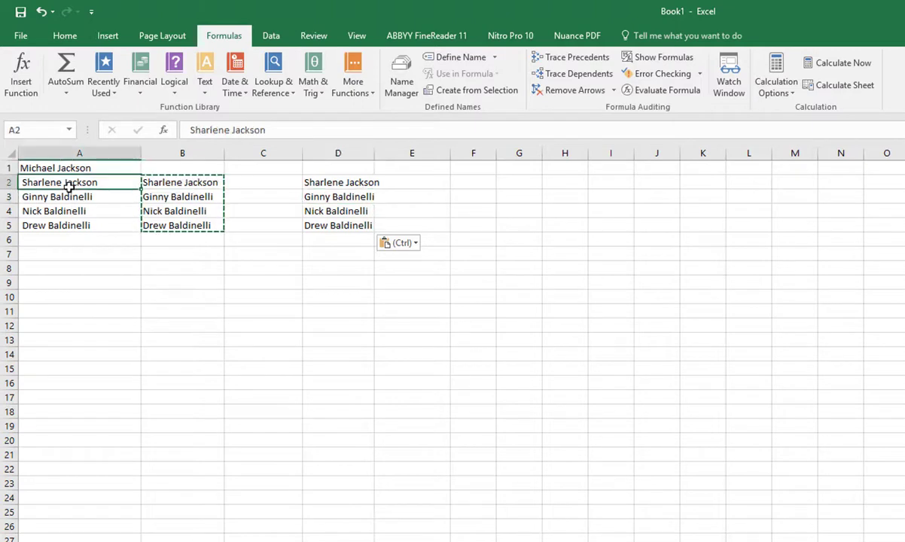
pyautogui.click(181, 183)
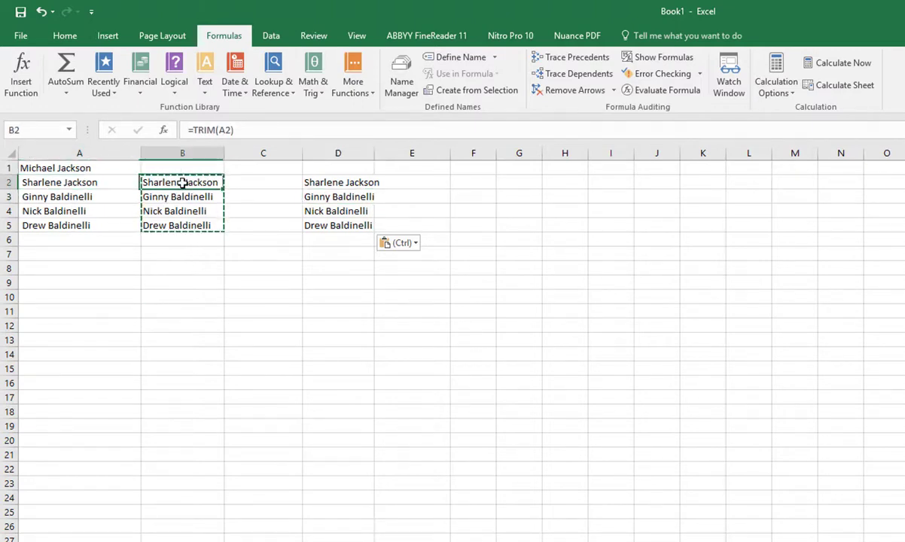
pyautogui.click(79, 182)
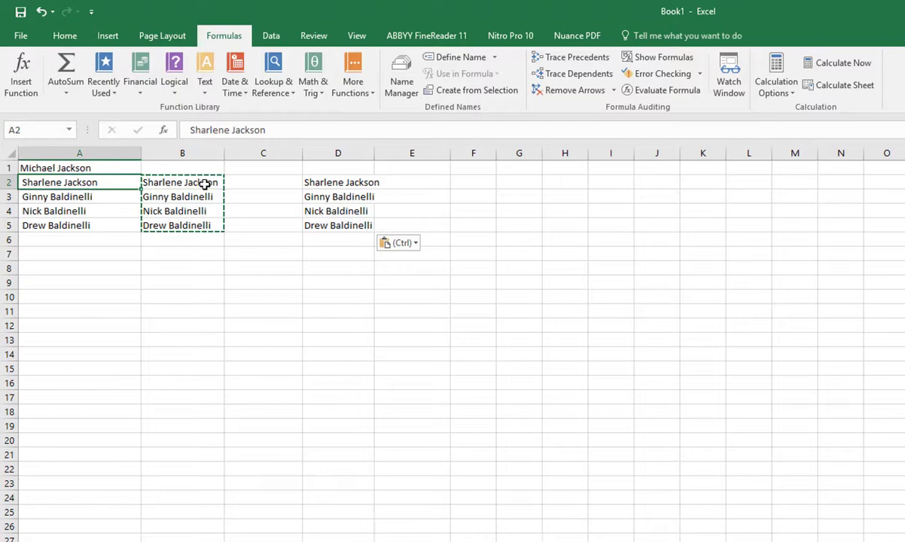
pyautogui.click(338, 182)
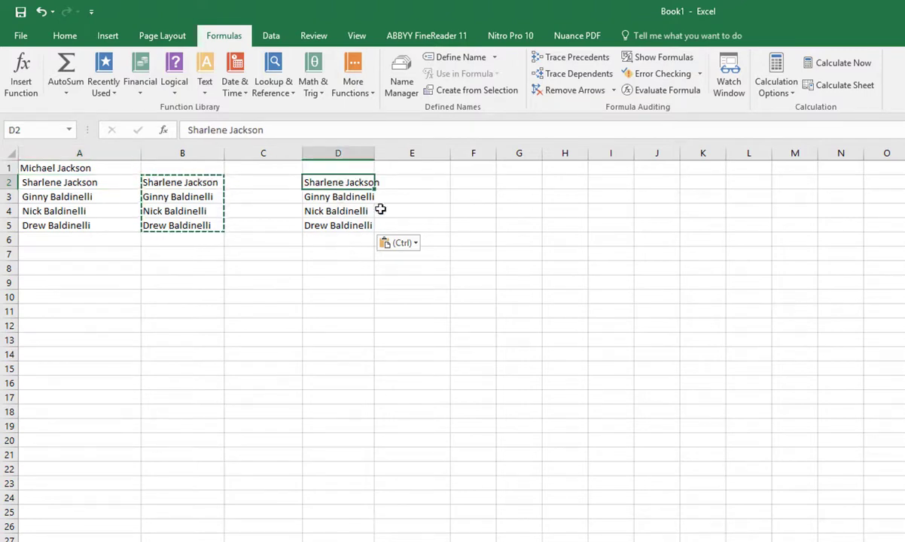